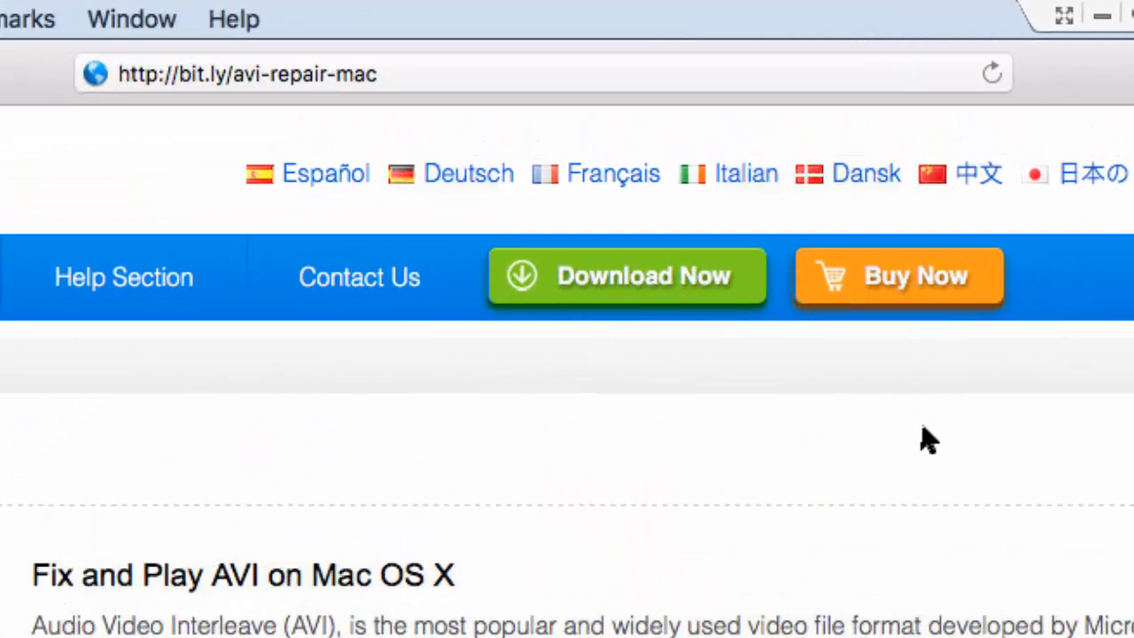
mouse_move(393, 92)
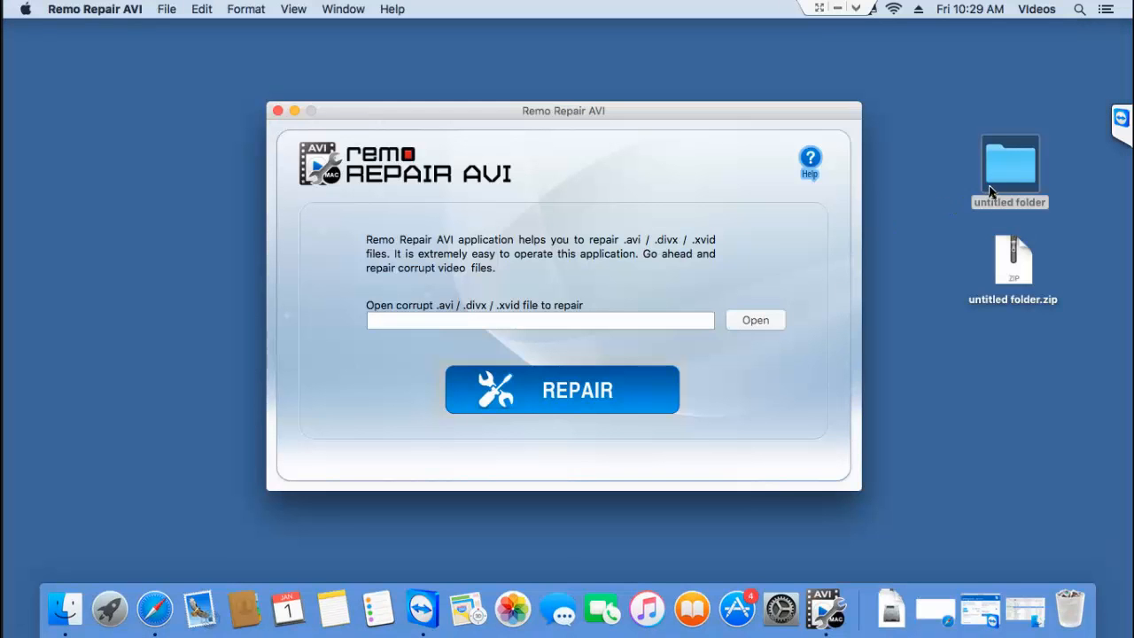
Try the long-named AVI from the untitled folder in QuickTime and dismiss its can't-open error
double_click(1008, 163)
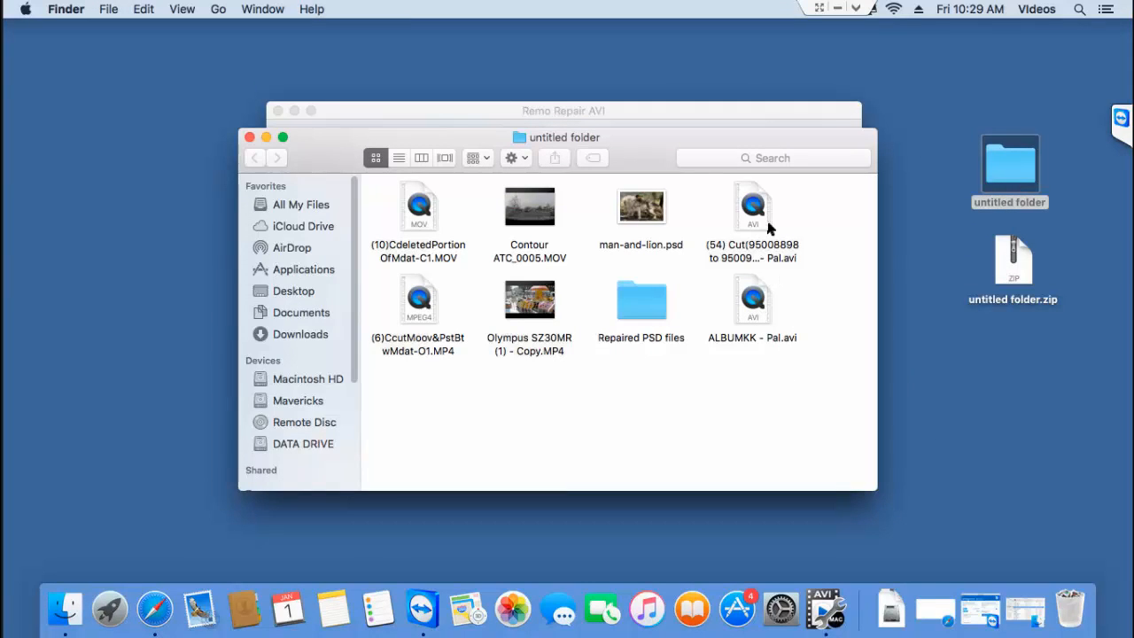
left_click(751, 205)
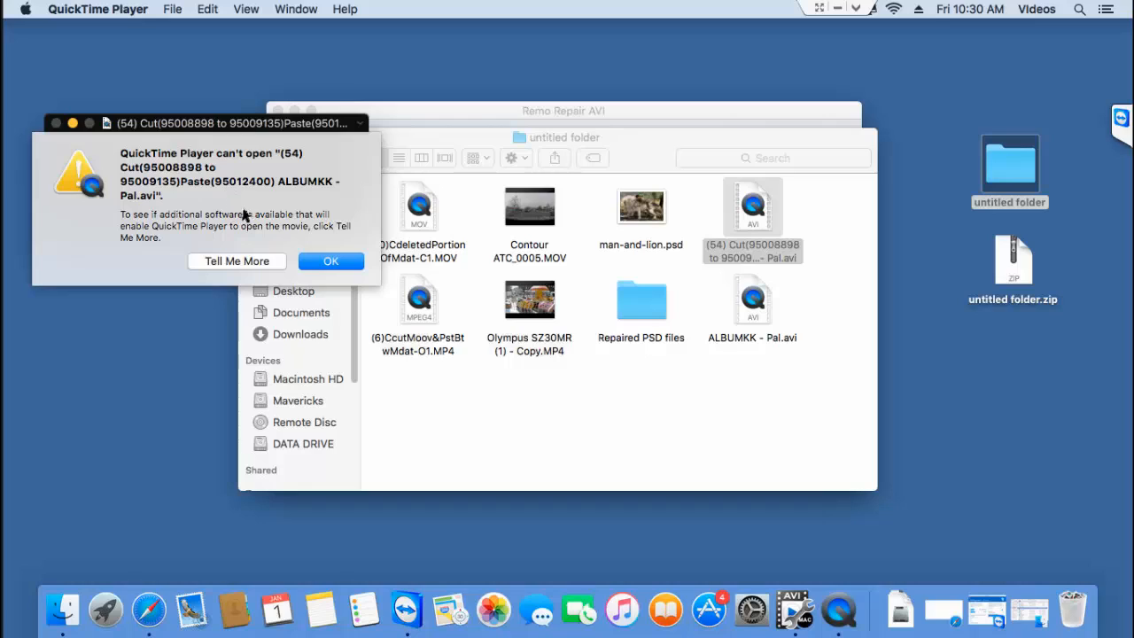
mouse_move(237, 209)
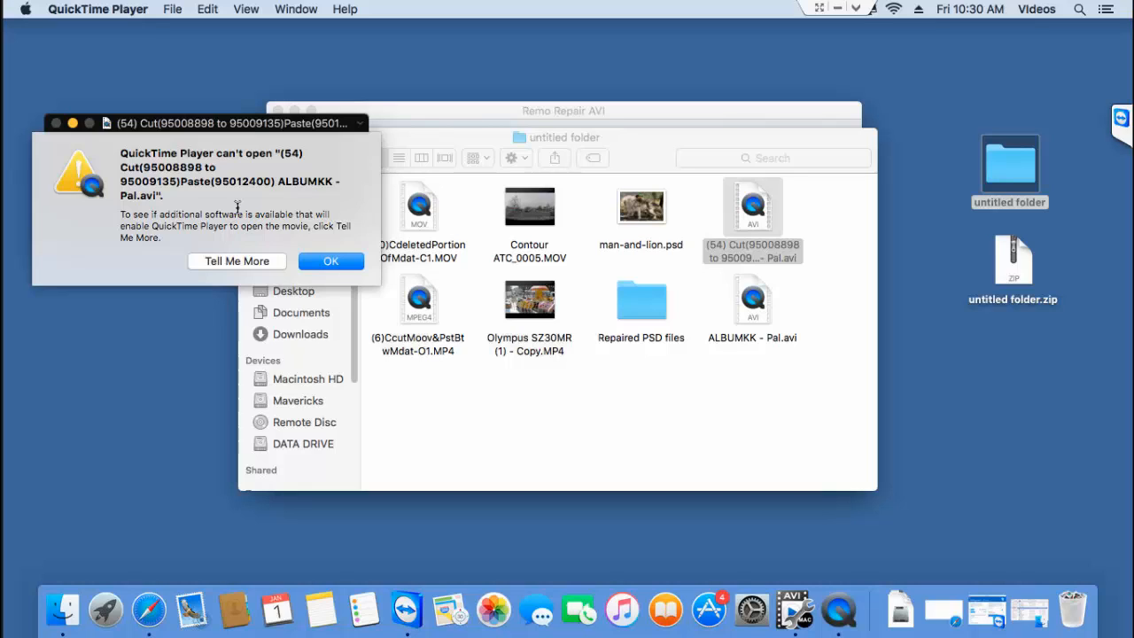
left_click(329, 260)
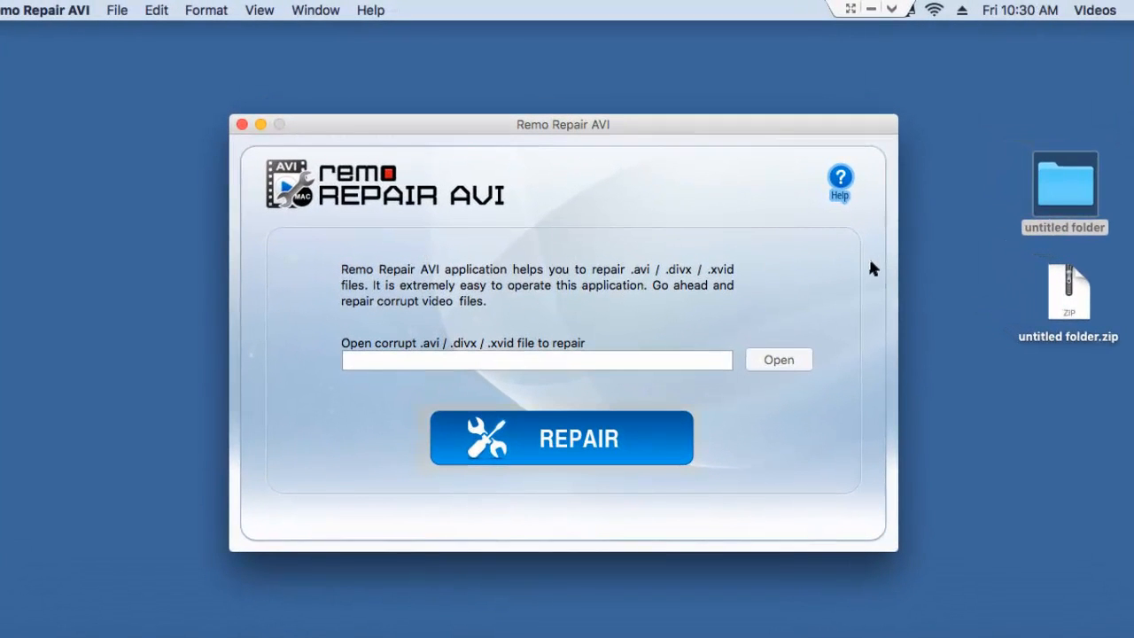
mouse_move(801, 283)
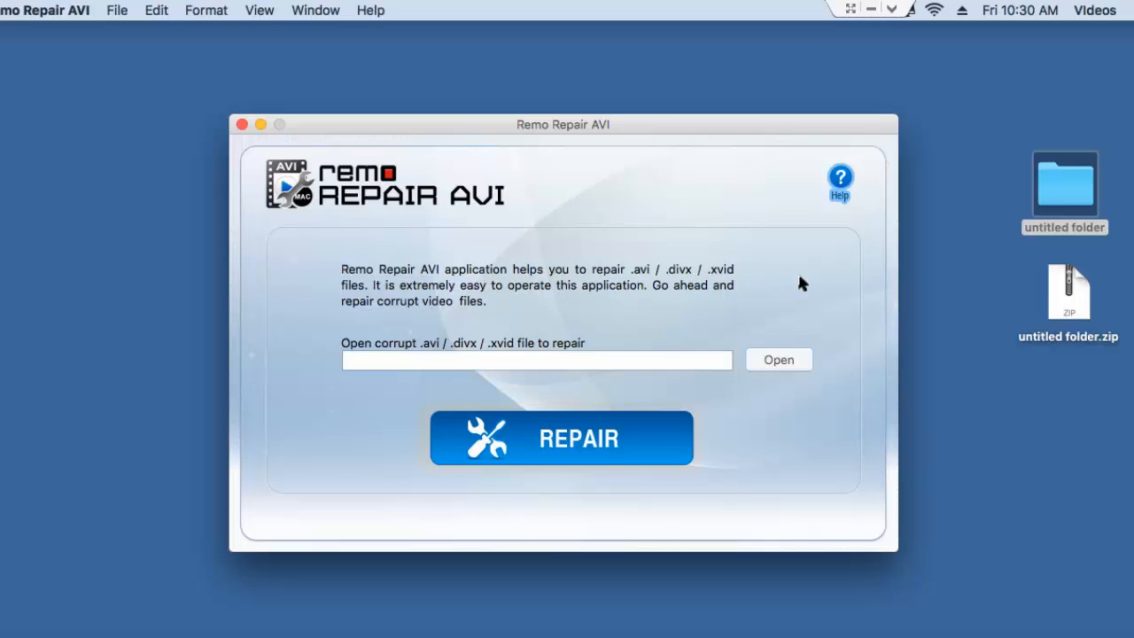
mouse_move(892, 312)
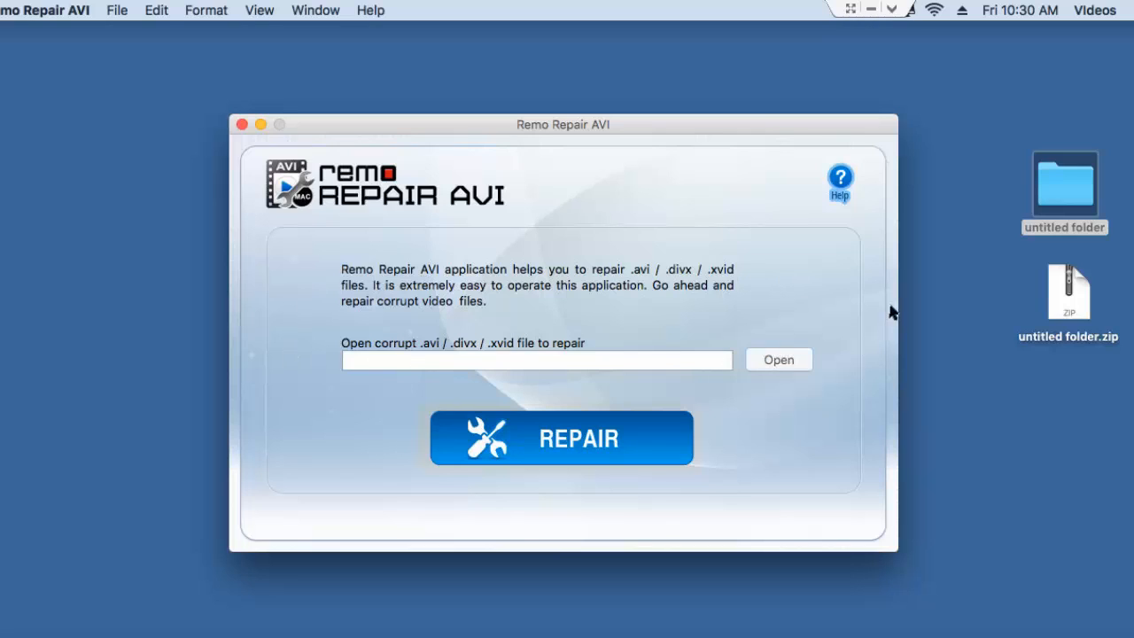
mouse_move(819, 372)
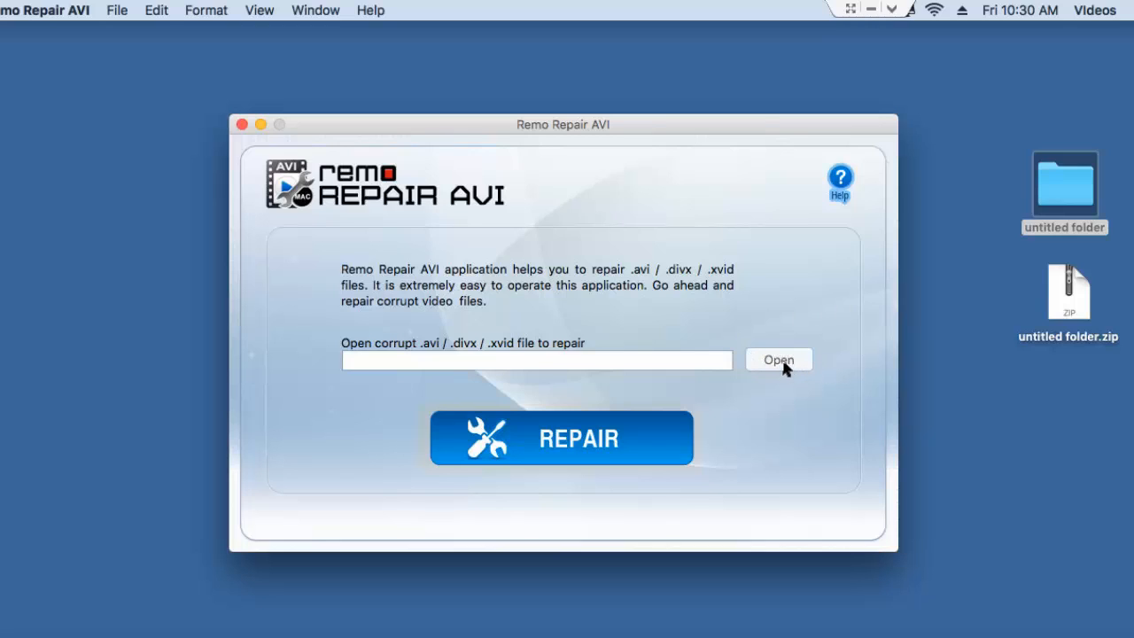
mouse_move(783, 365)
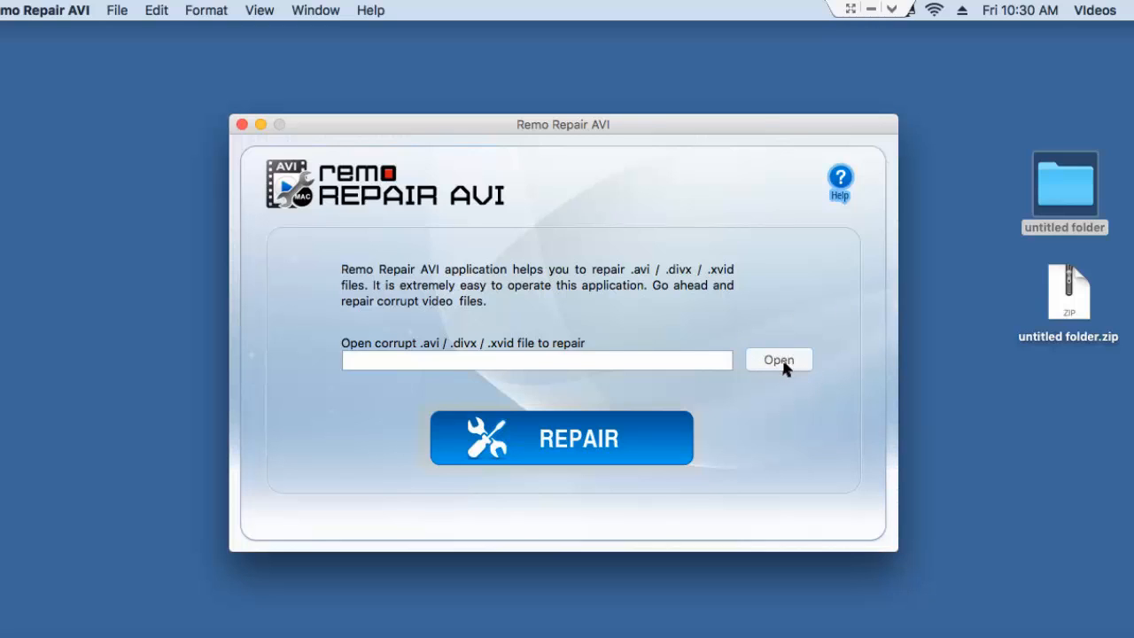
mouse_move(815, 416)
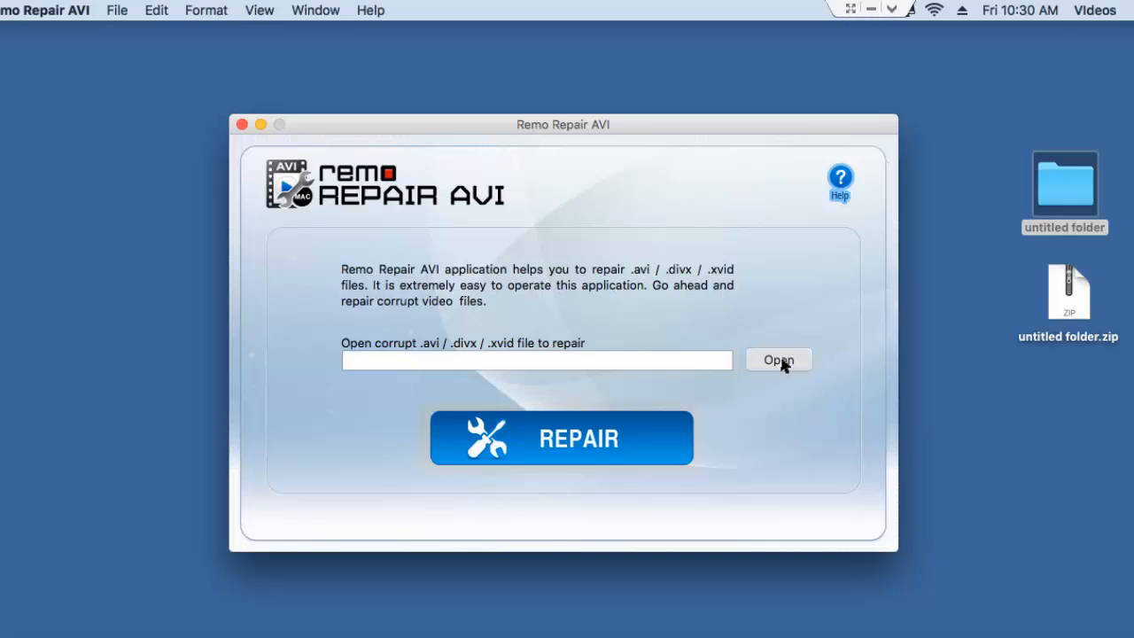
Load the long-named corrupt AVI from the untitled folder as the file to repair
left_click(778, 360)
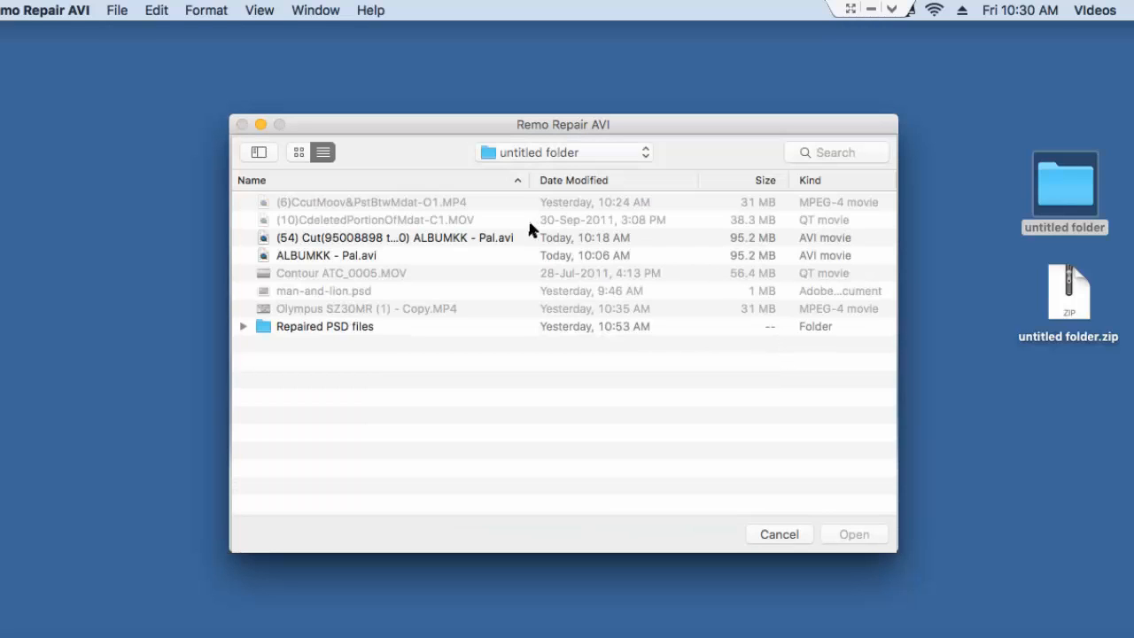
left_click(393, 237)
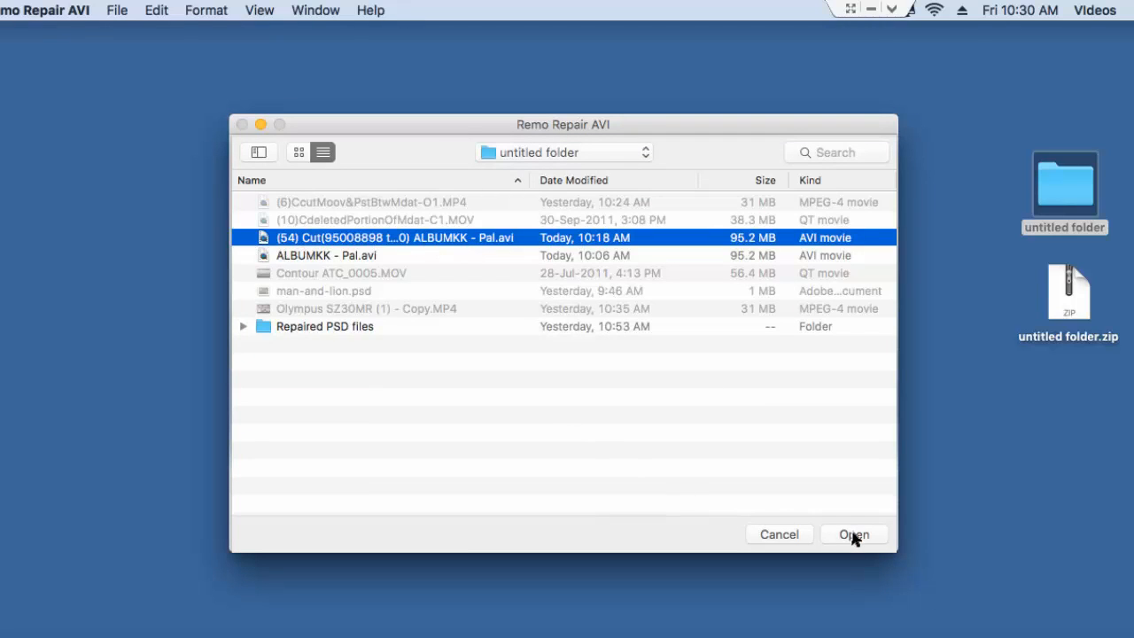
left_click(852, 535)
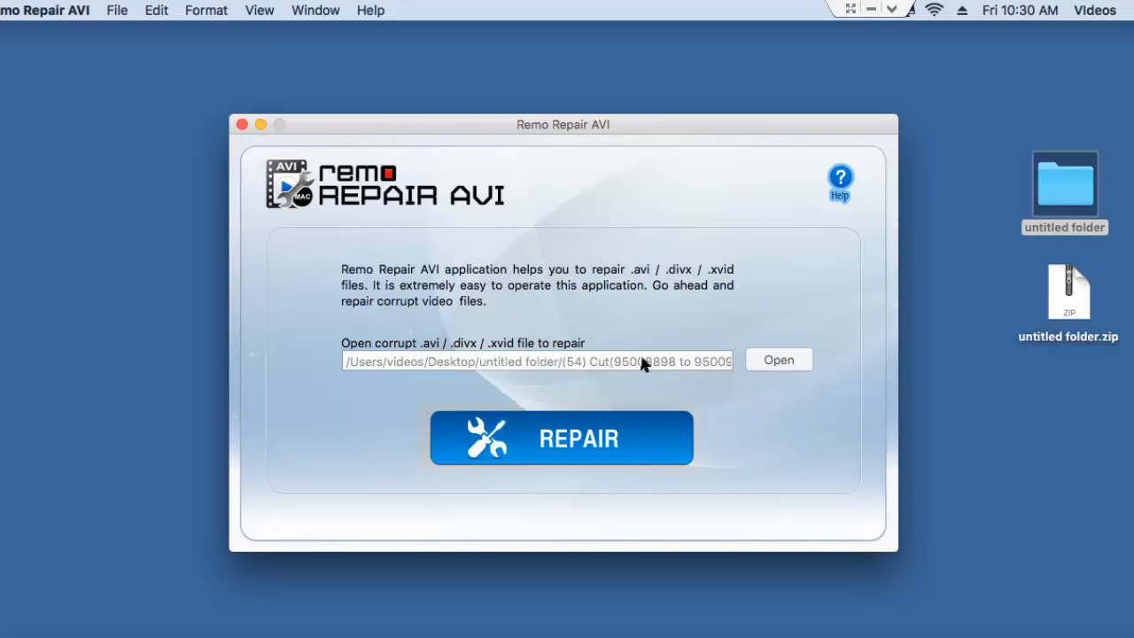
mouse_move(571, 446)
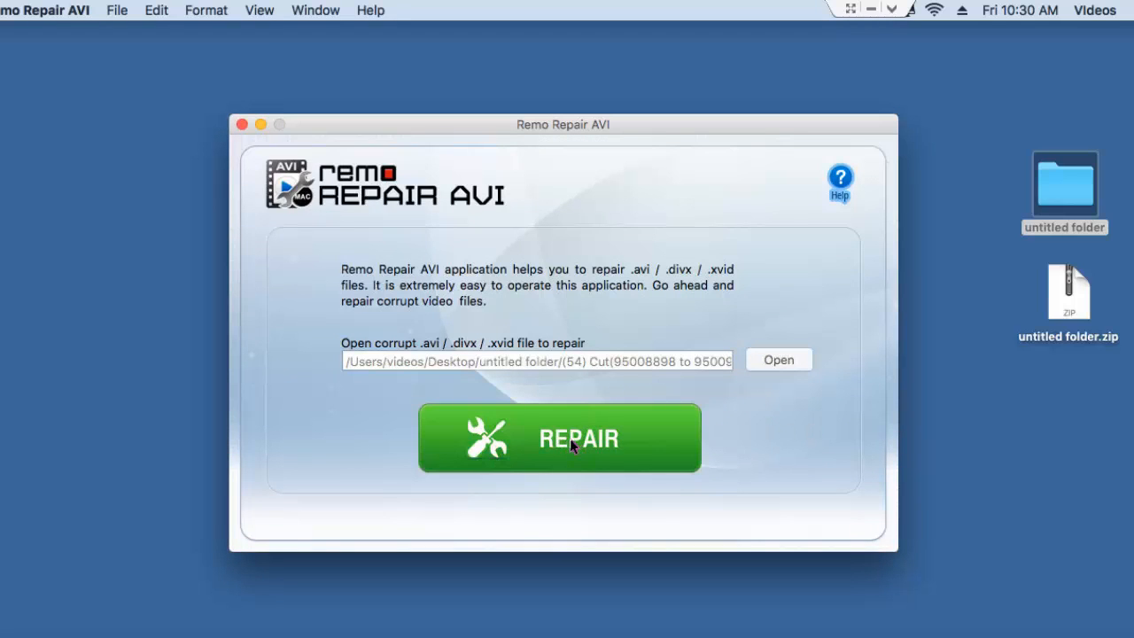
Run the repair on the loaded AVI until it reports success
left_click(560, 437)
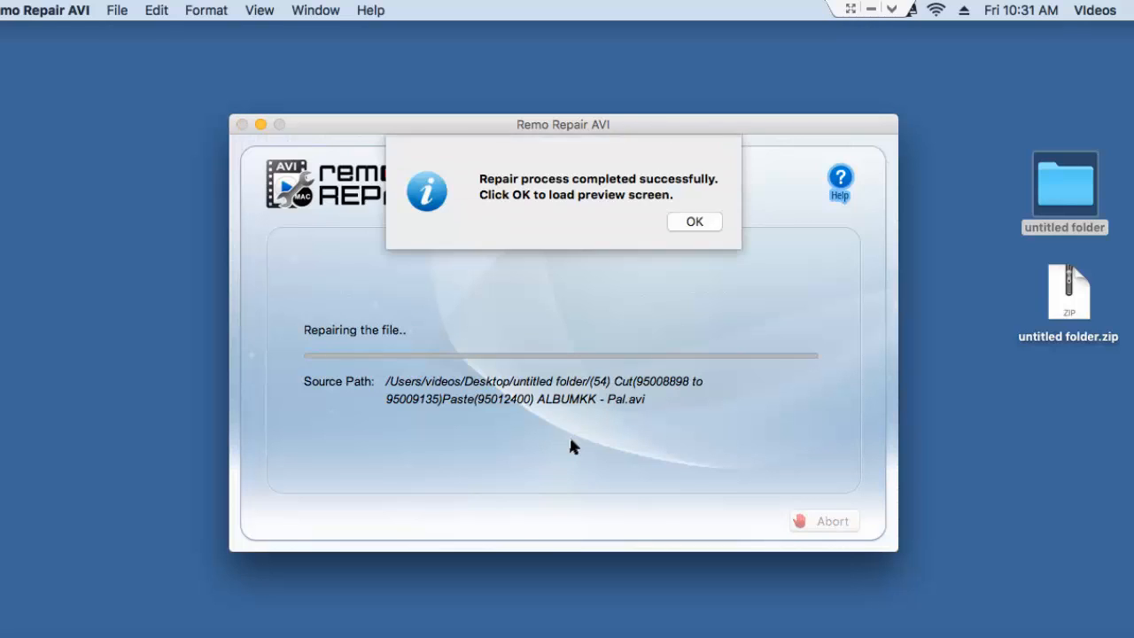
mouse_move(616, 223)
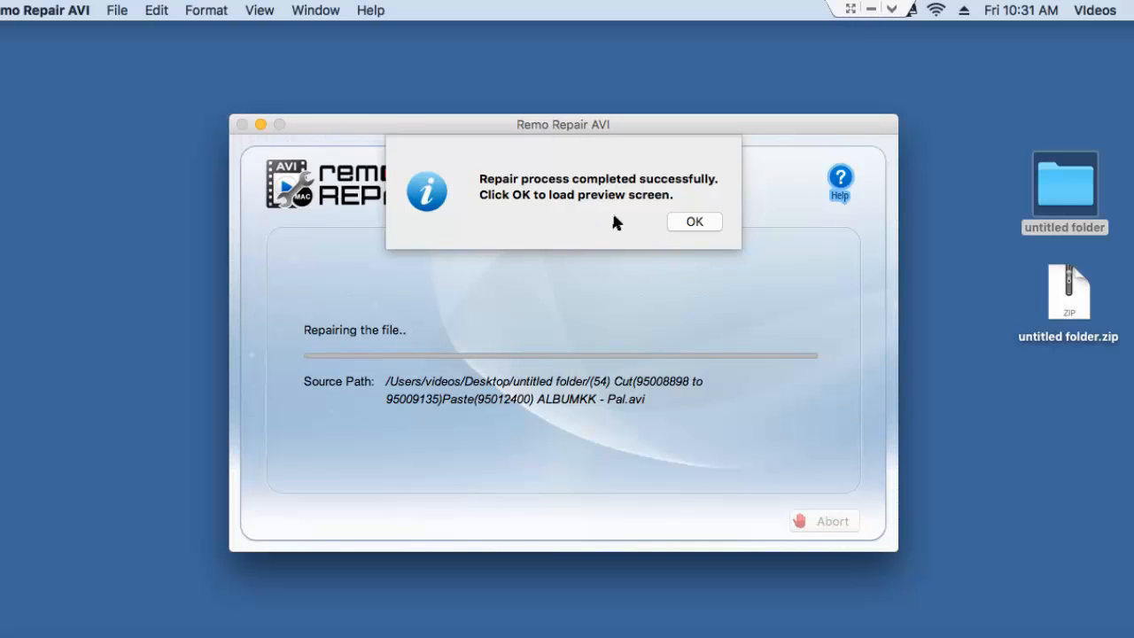
left_click(694, 221)
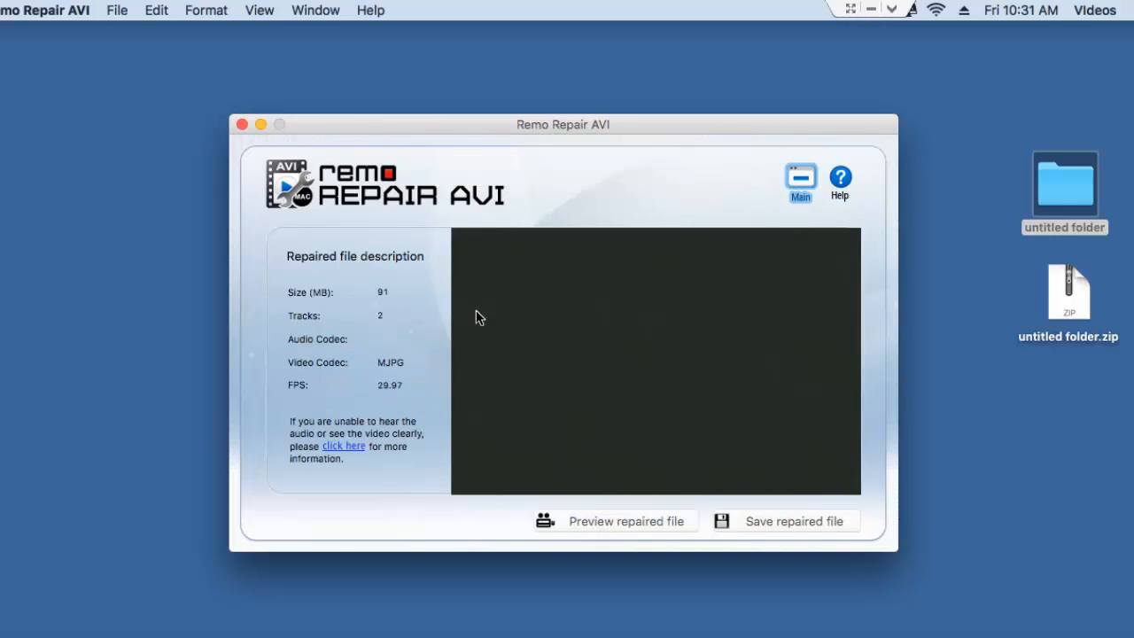
mouse_move(398, 431)
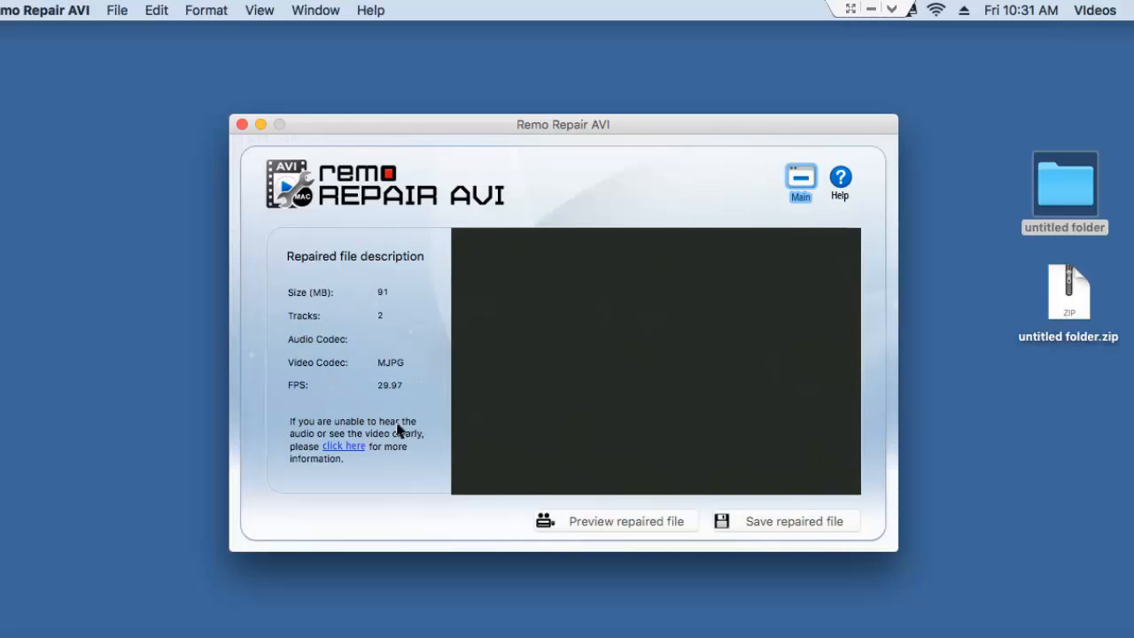
mouse_move(670, 524)
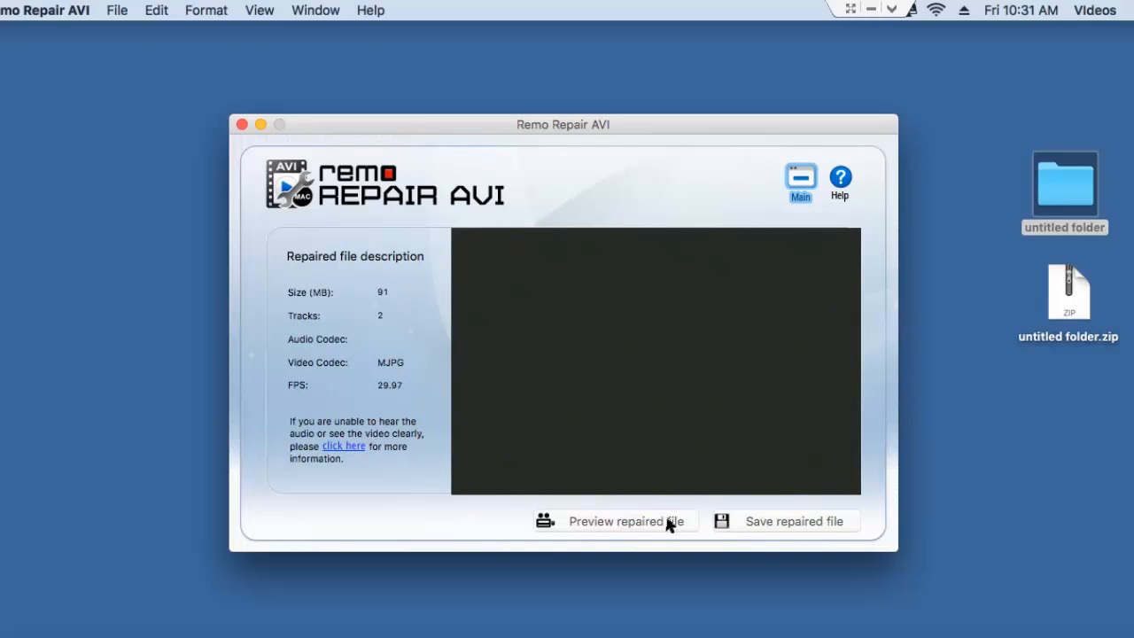
mouse_move(758, 526)
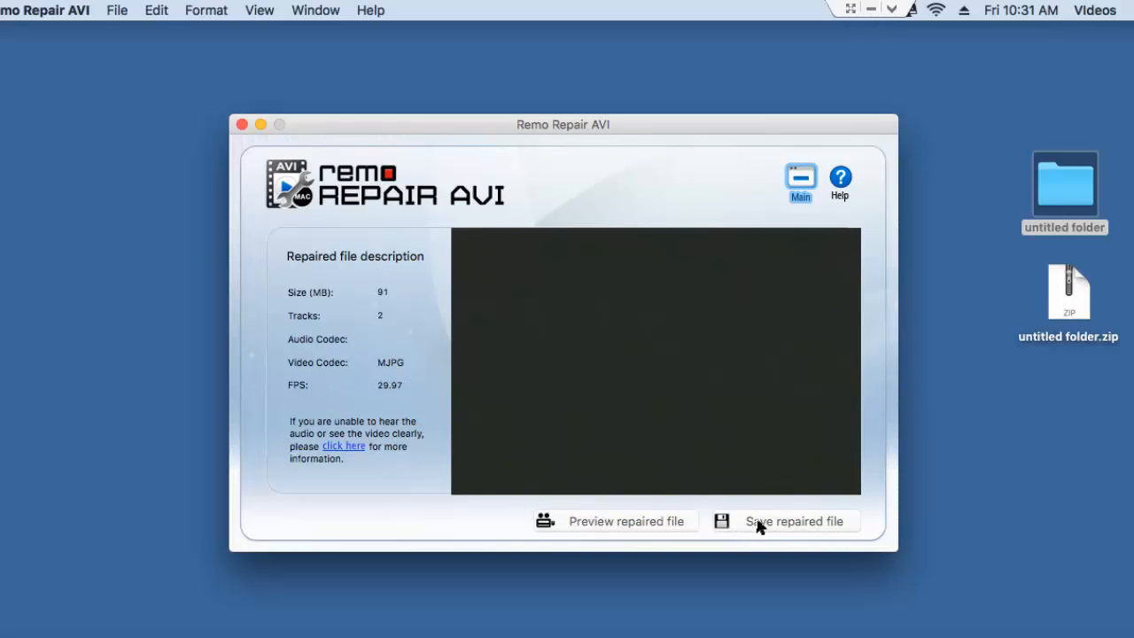
mouse_move(769, 528)
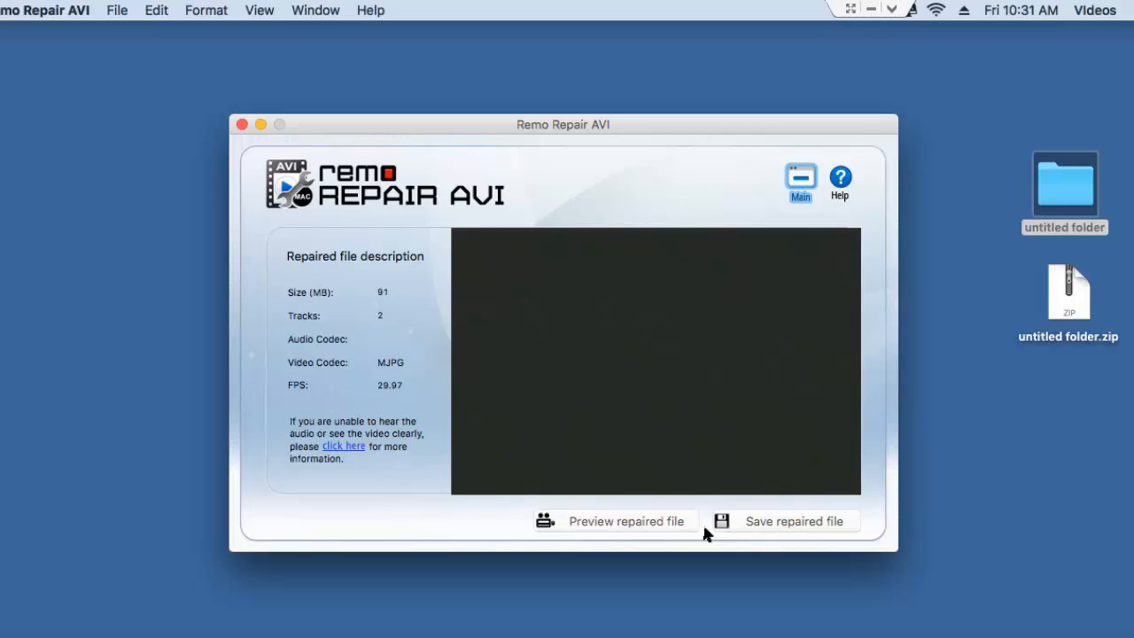
Save the repaired video as 'Repaired' in the untitled folder
left_click(793, 521)
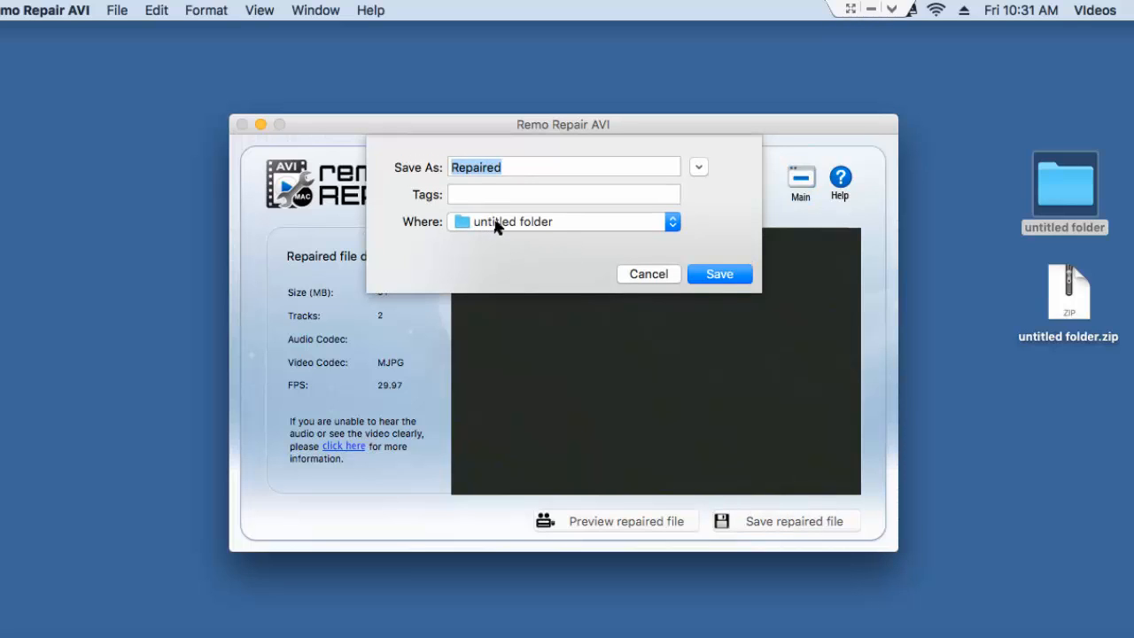
mouse_move(1119, 209)
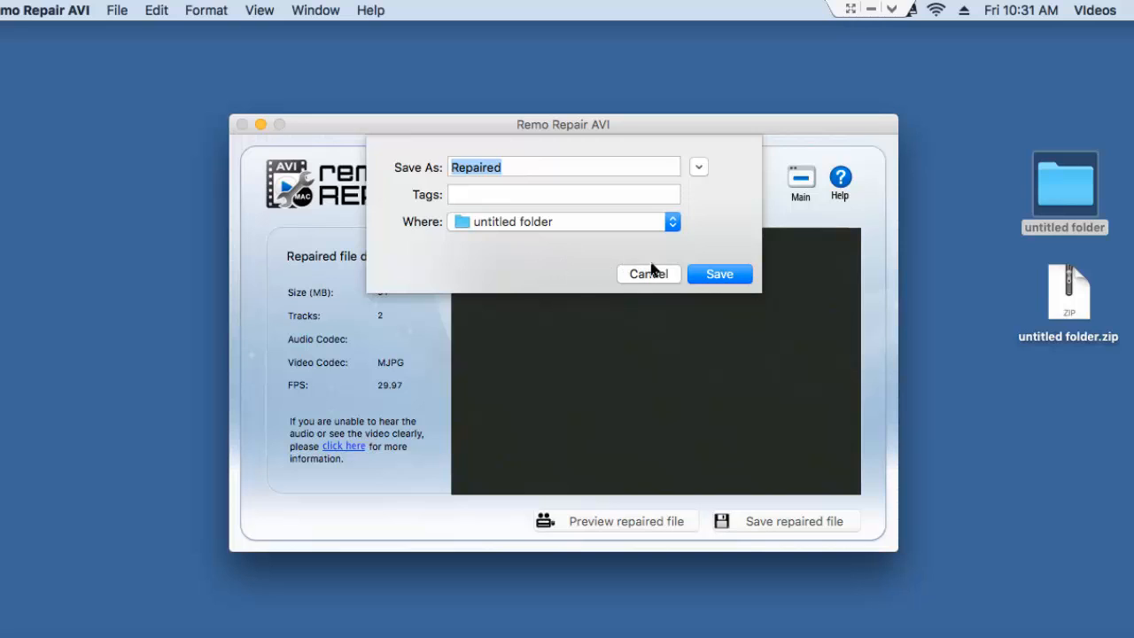
left_click(720, 273)
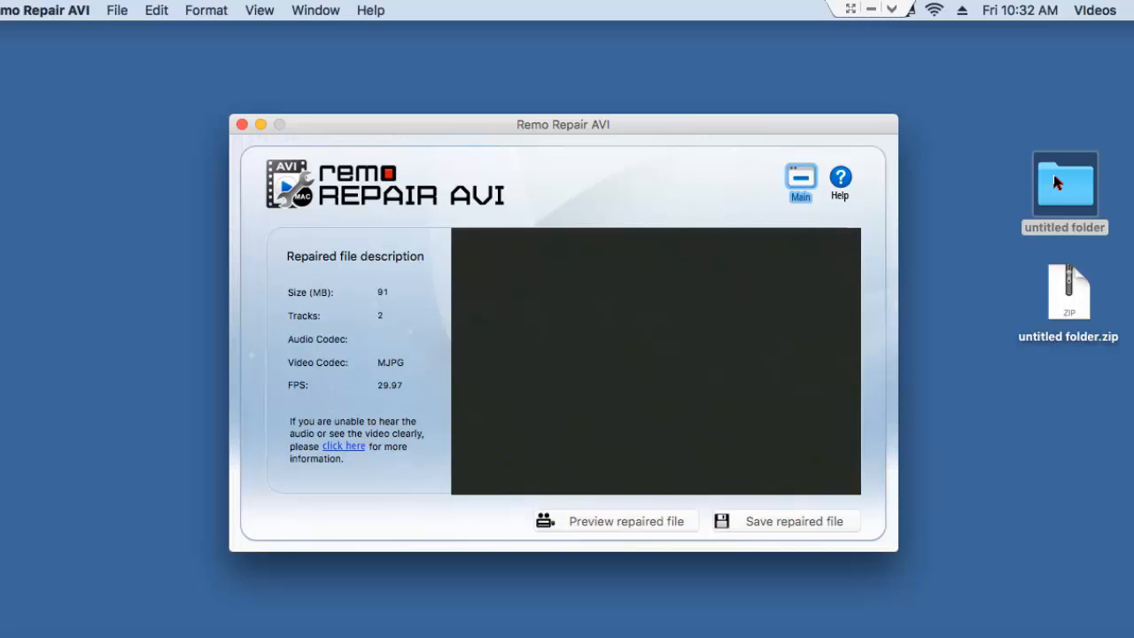
Launch repaired.avi from the Repaired folder inside the untitled folder
double_click(1063, 184)
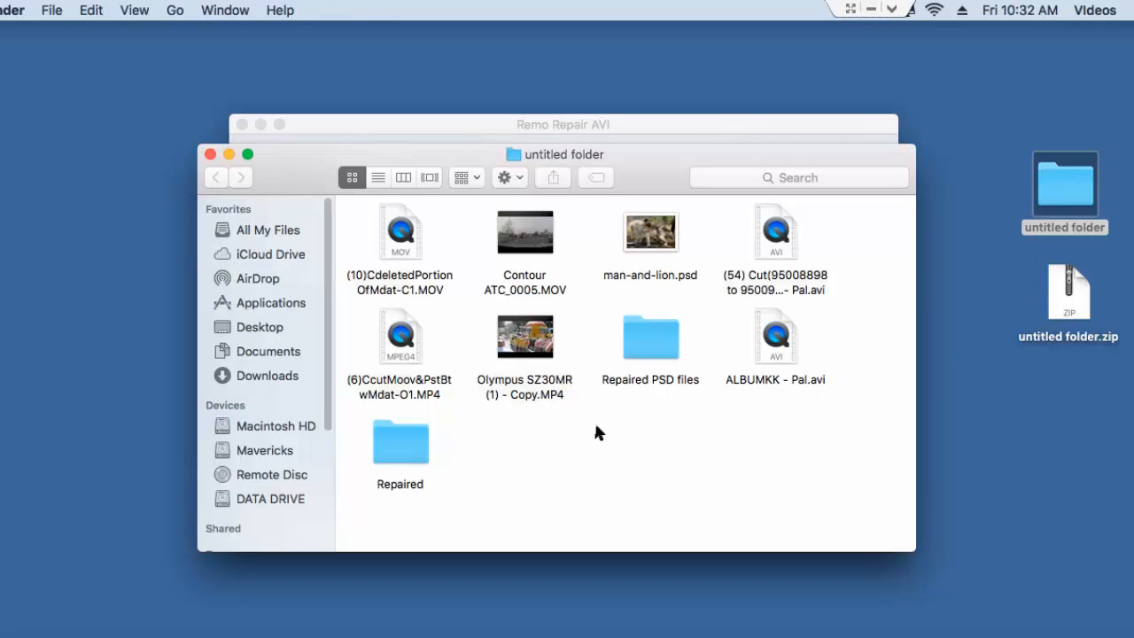
double_click(400, 442)
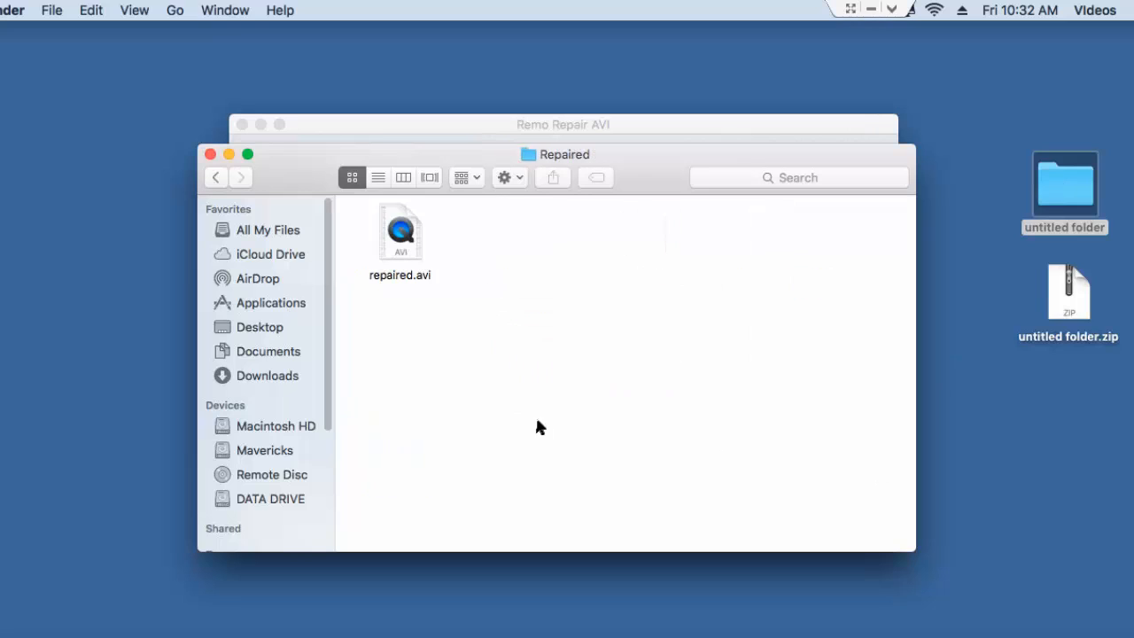
left_click(400, 232)
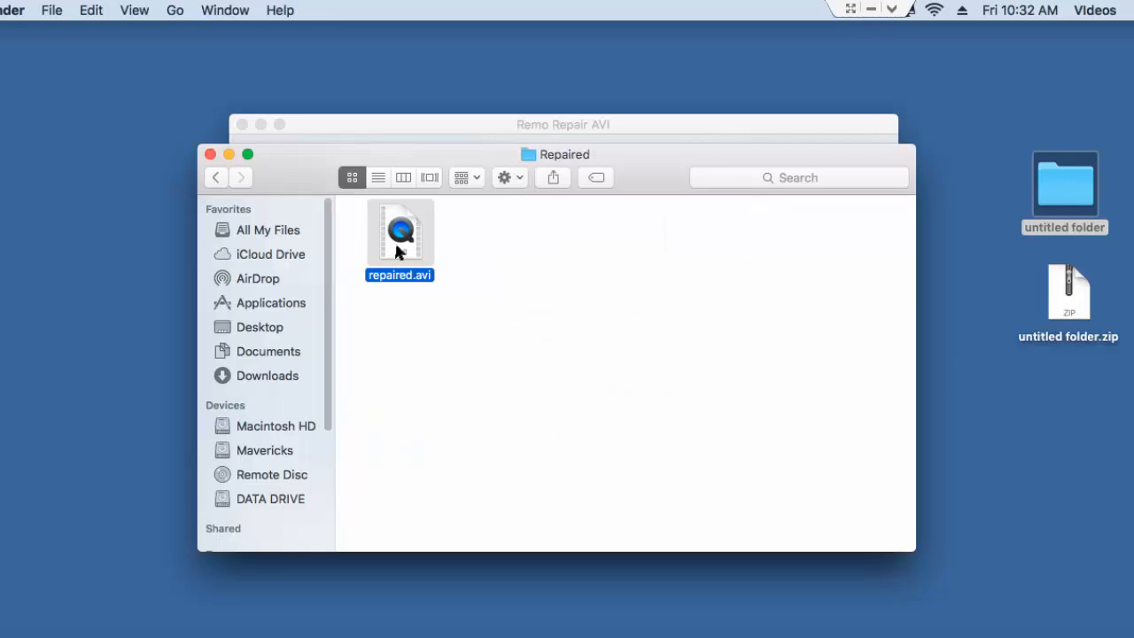
double_click(398, 232)
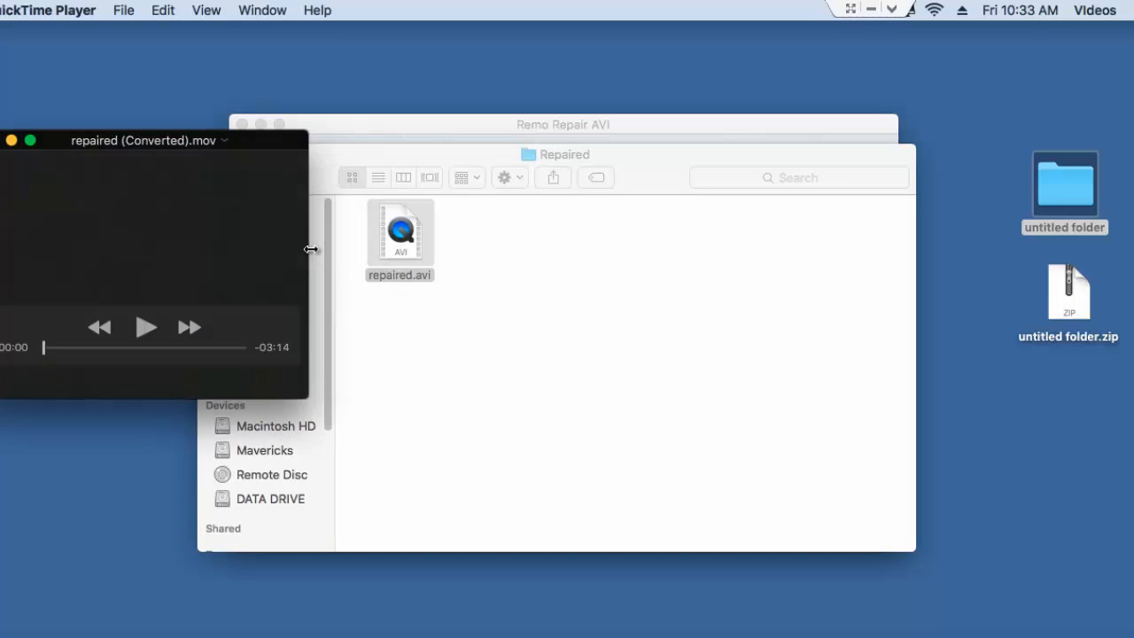
mouse_move(238, 171)
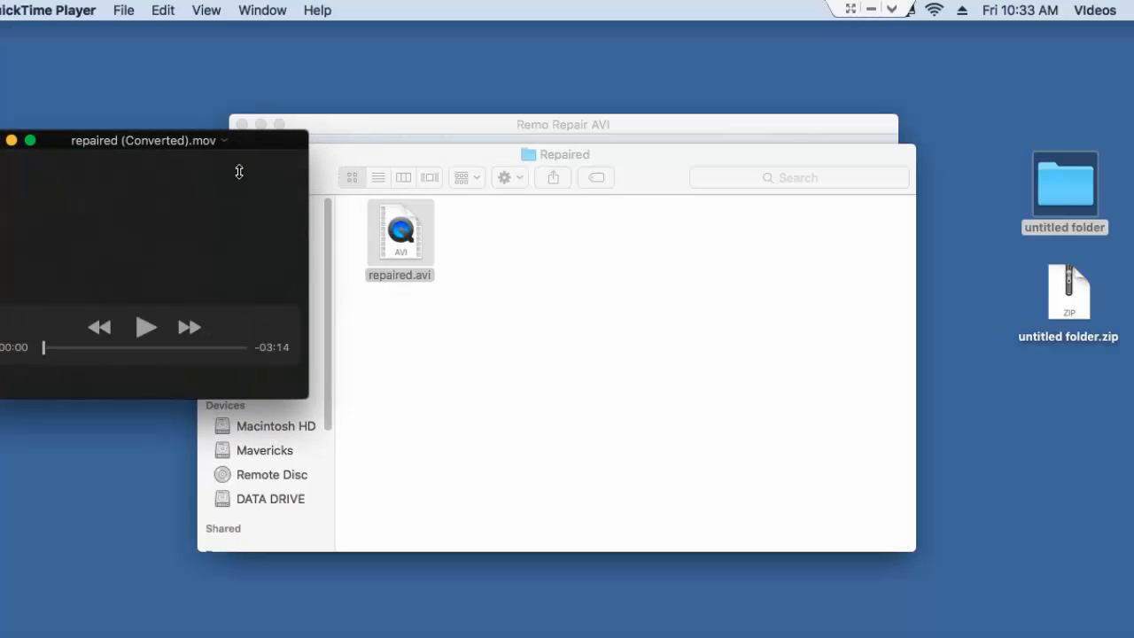
Play the repaired video and scrub ahead to check its later footage
left_click(146, 326)
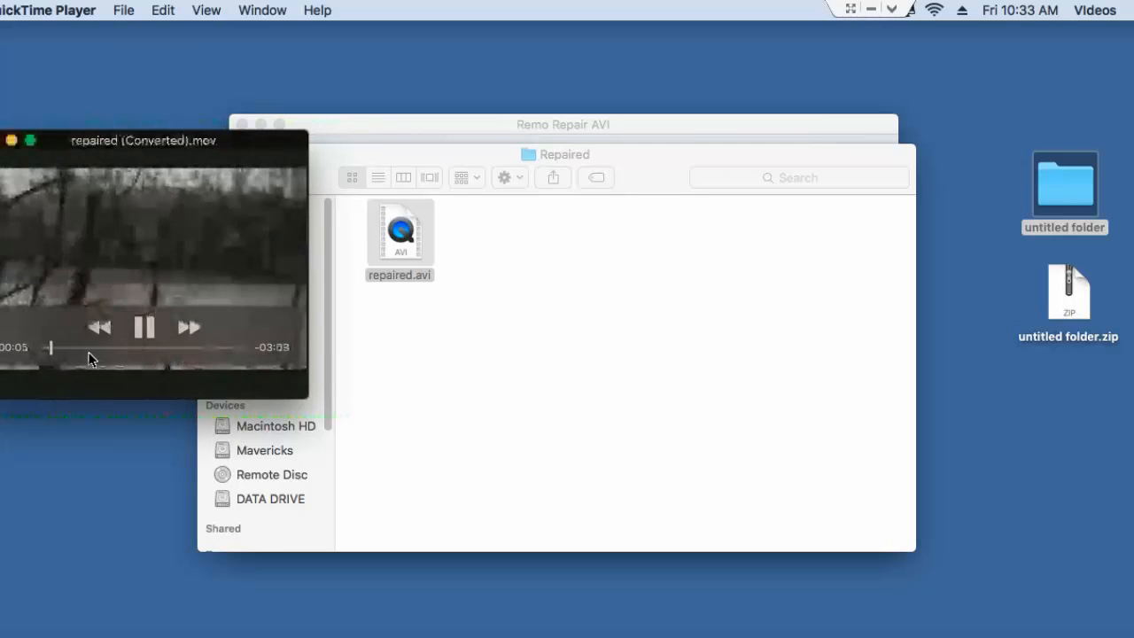
left_click_drag(50, 345, 138, 345)
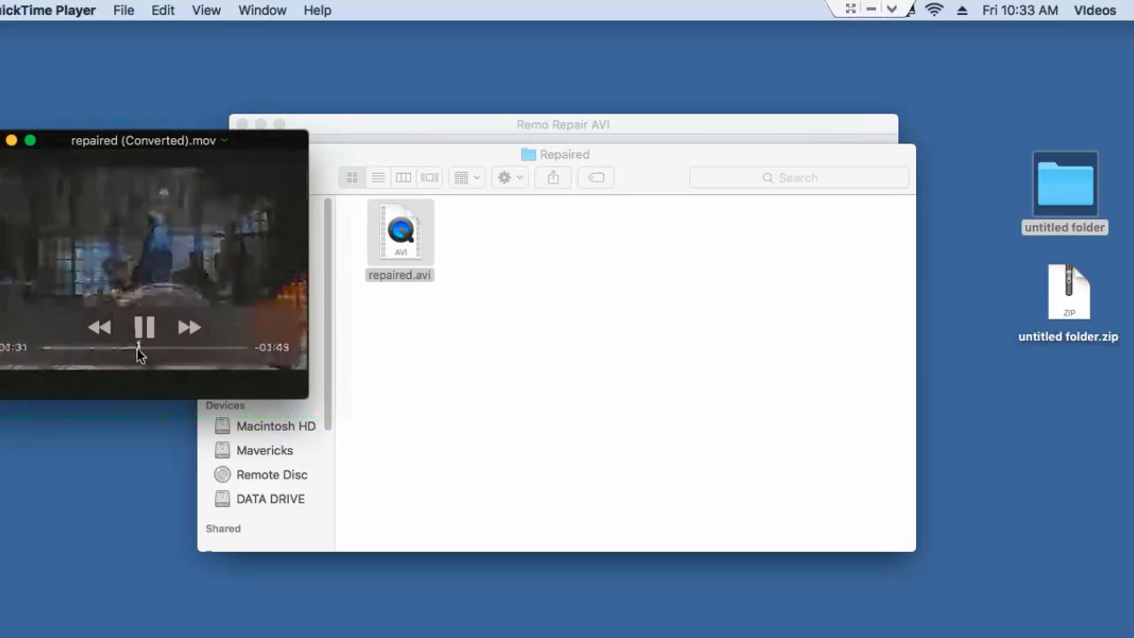
left_click_drag(138, 348, 209, 347)
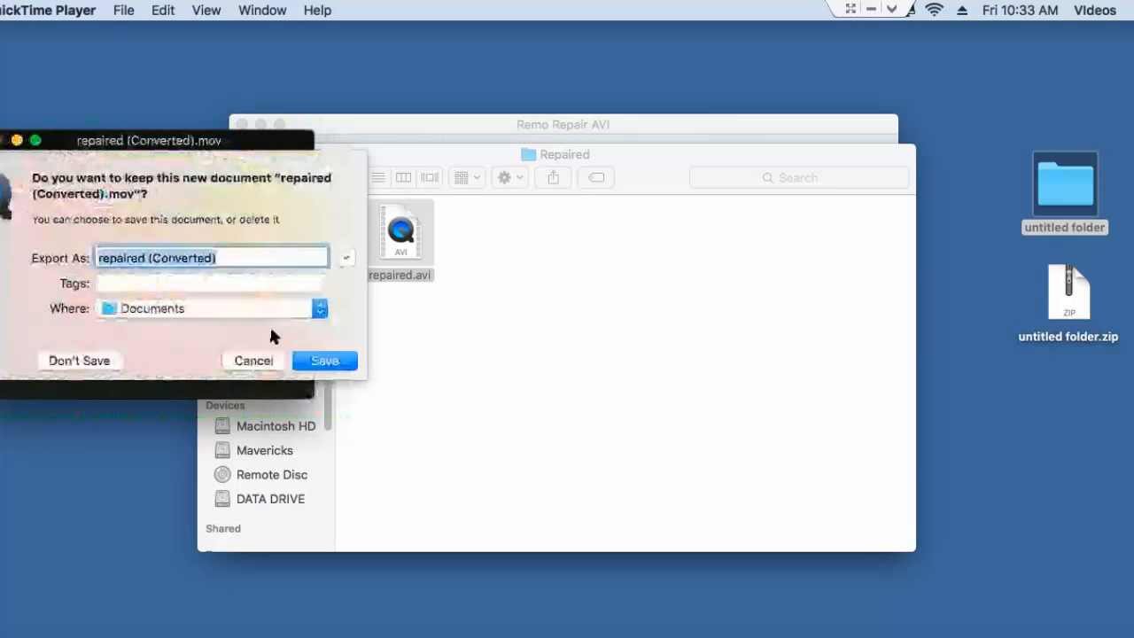
mouse_move(193, 371)
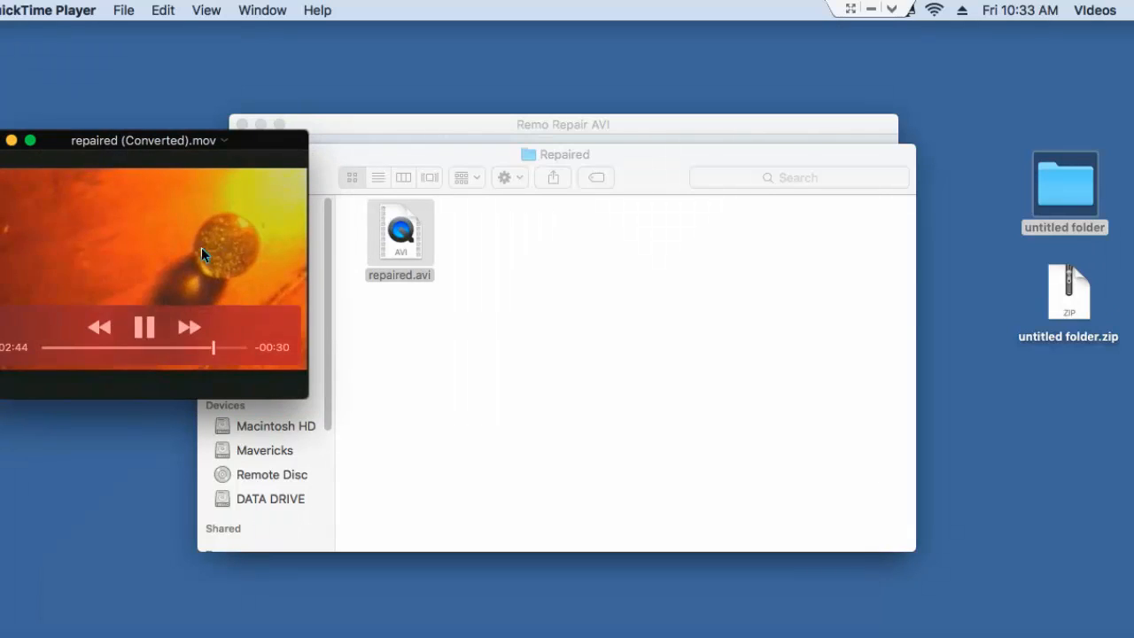
Close QuickTime without saving the converted copy and deselect repaired.avi
left_click(10, 139)
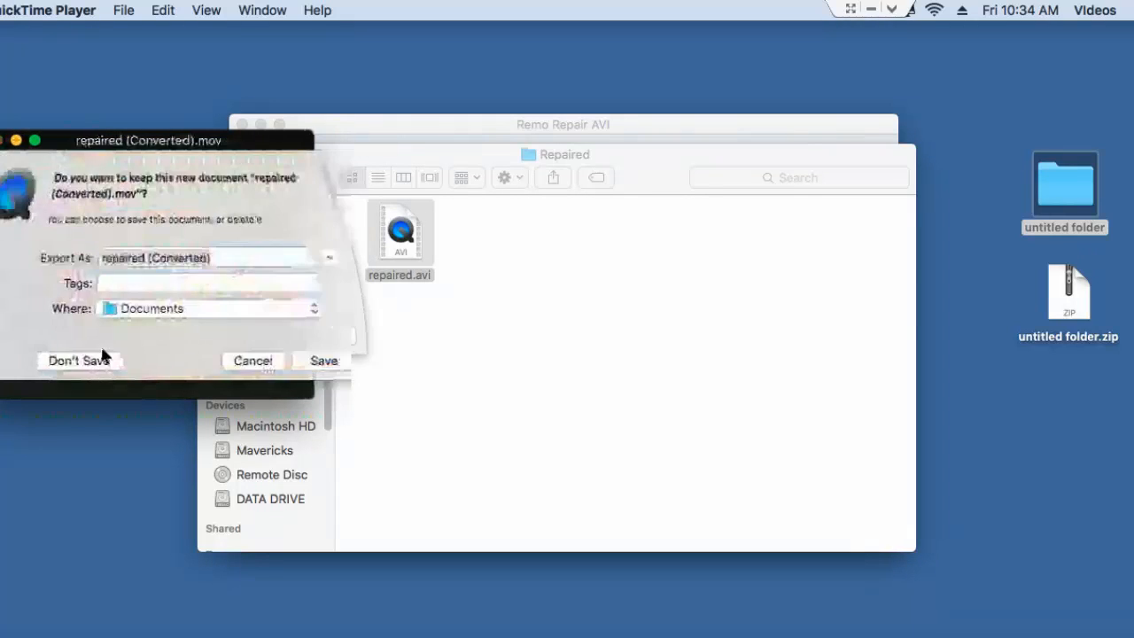
left_click(78, 360)
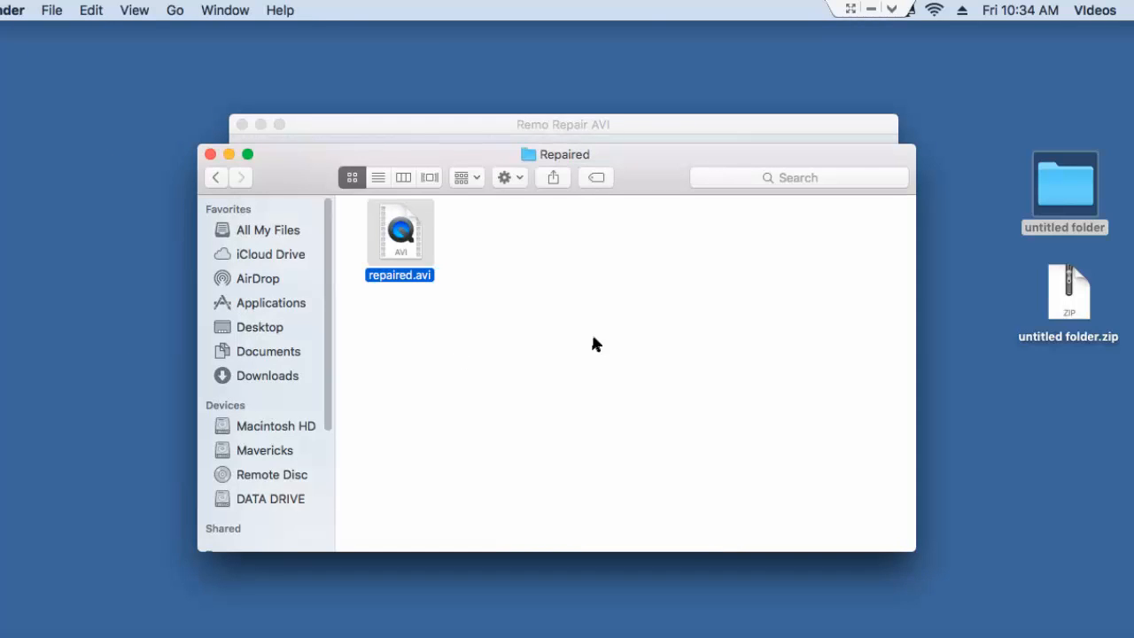
left_click(593, 398)
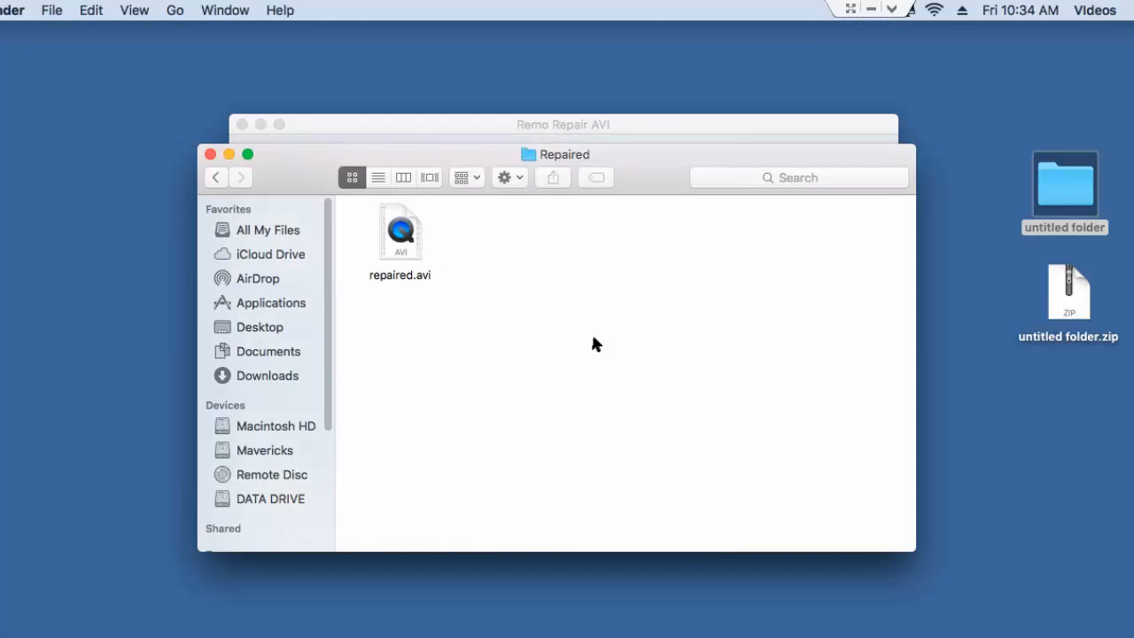